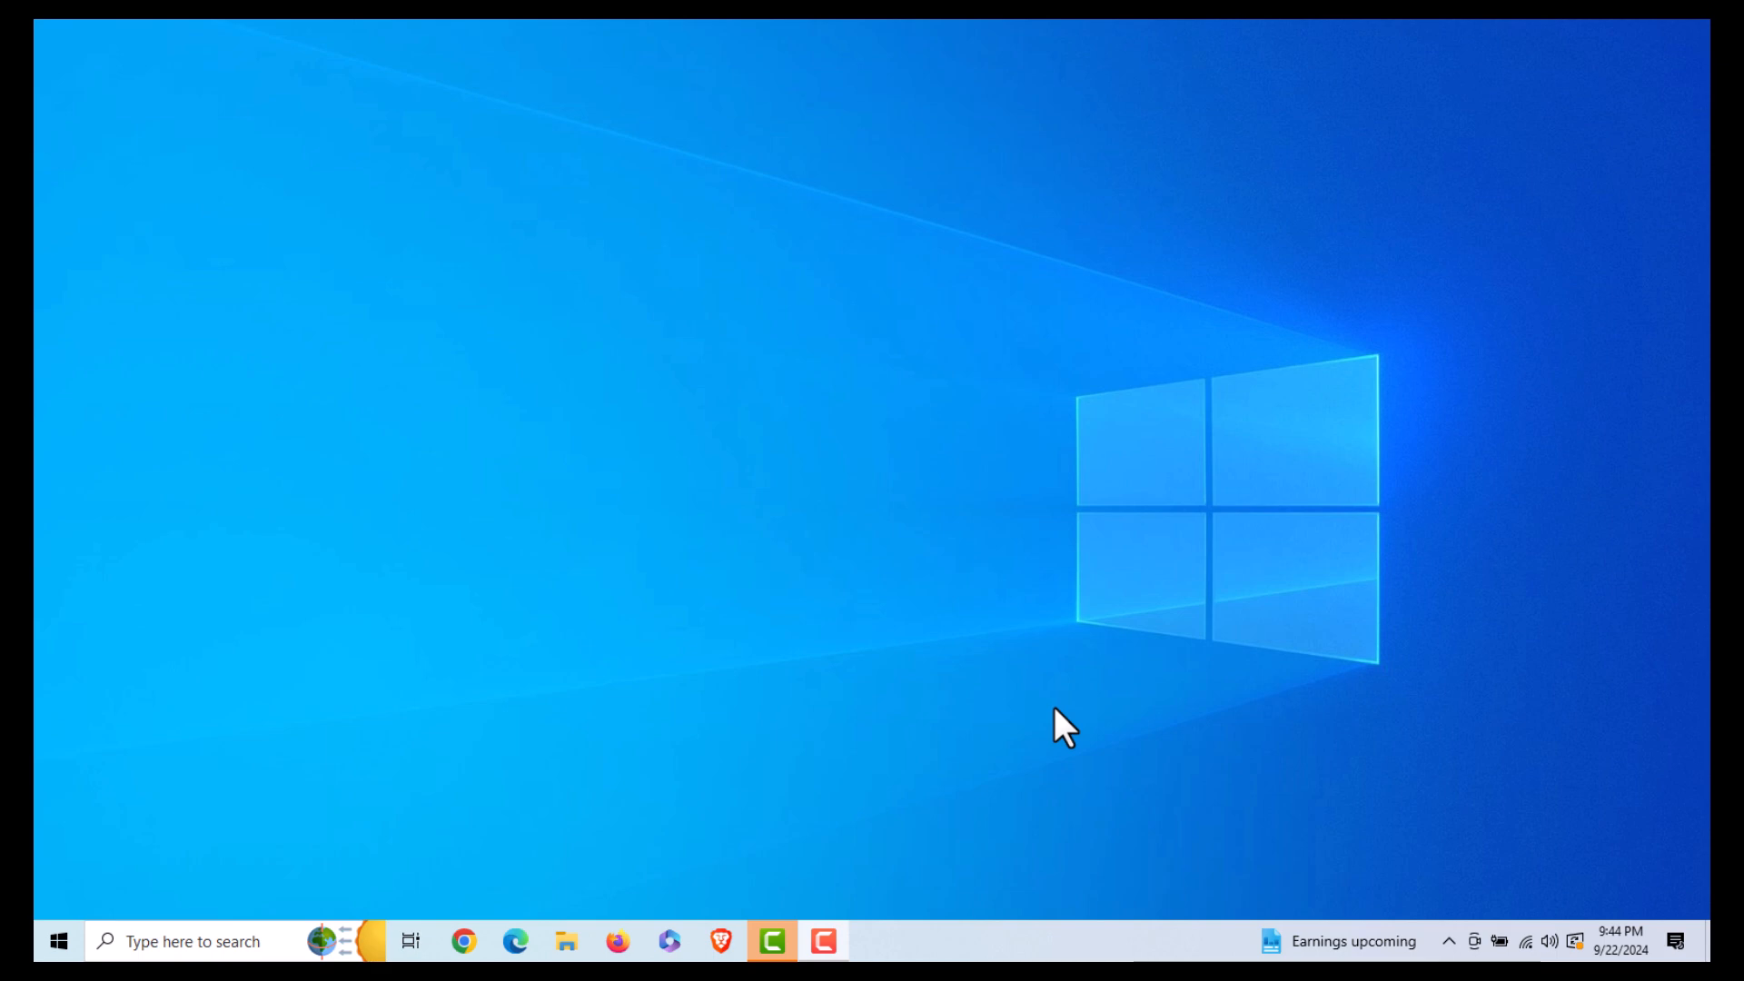
{"action": "mouse_move", "coordinate": [1021, 779]}
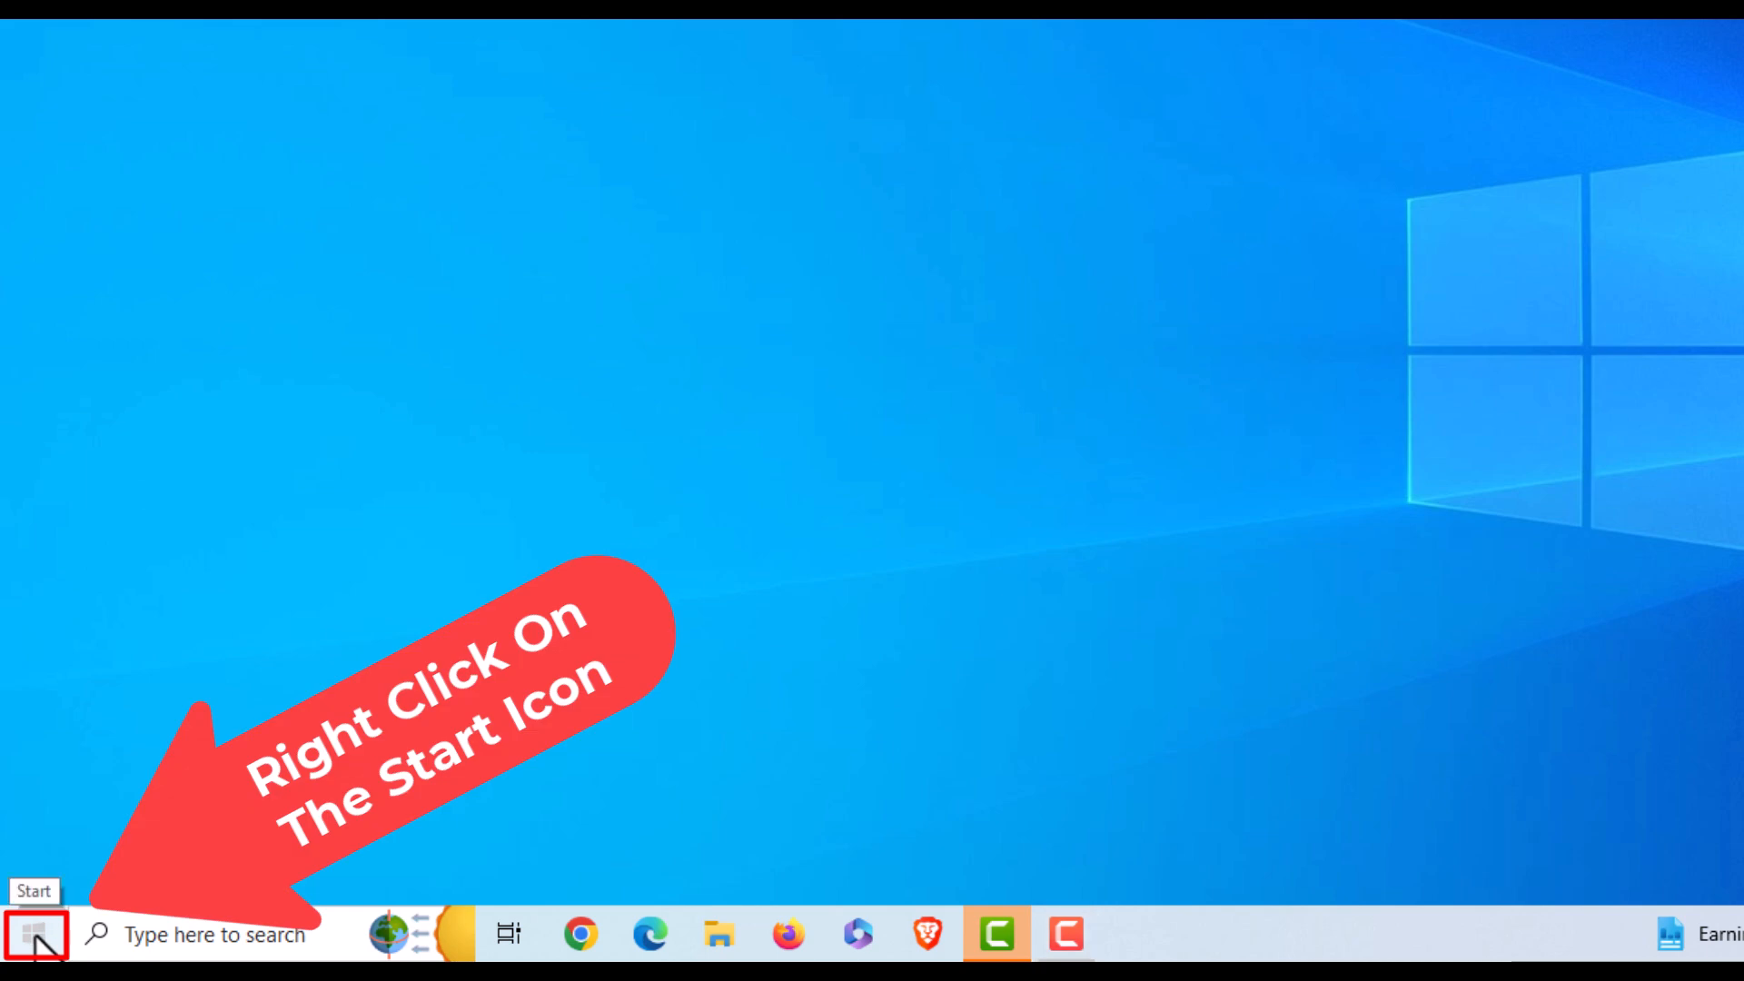
- Launch Settings from the Start button's quick-access menu
{"action": "right_click", "coordinate": [33, 934]}
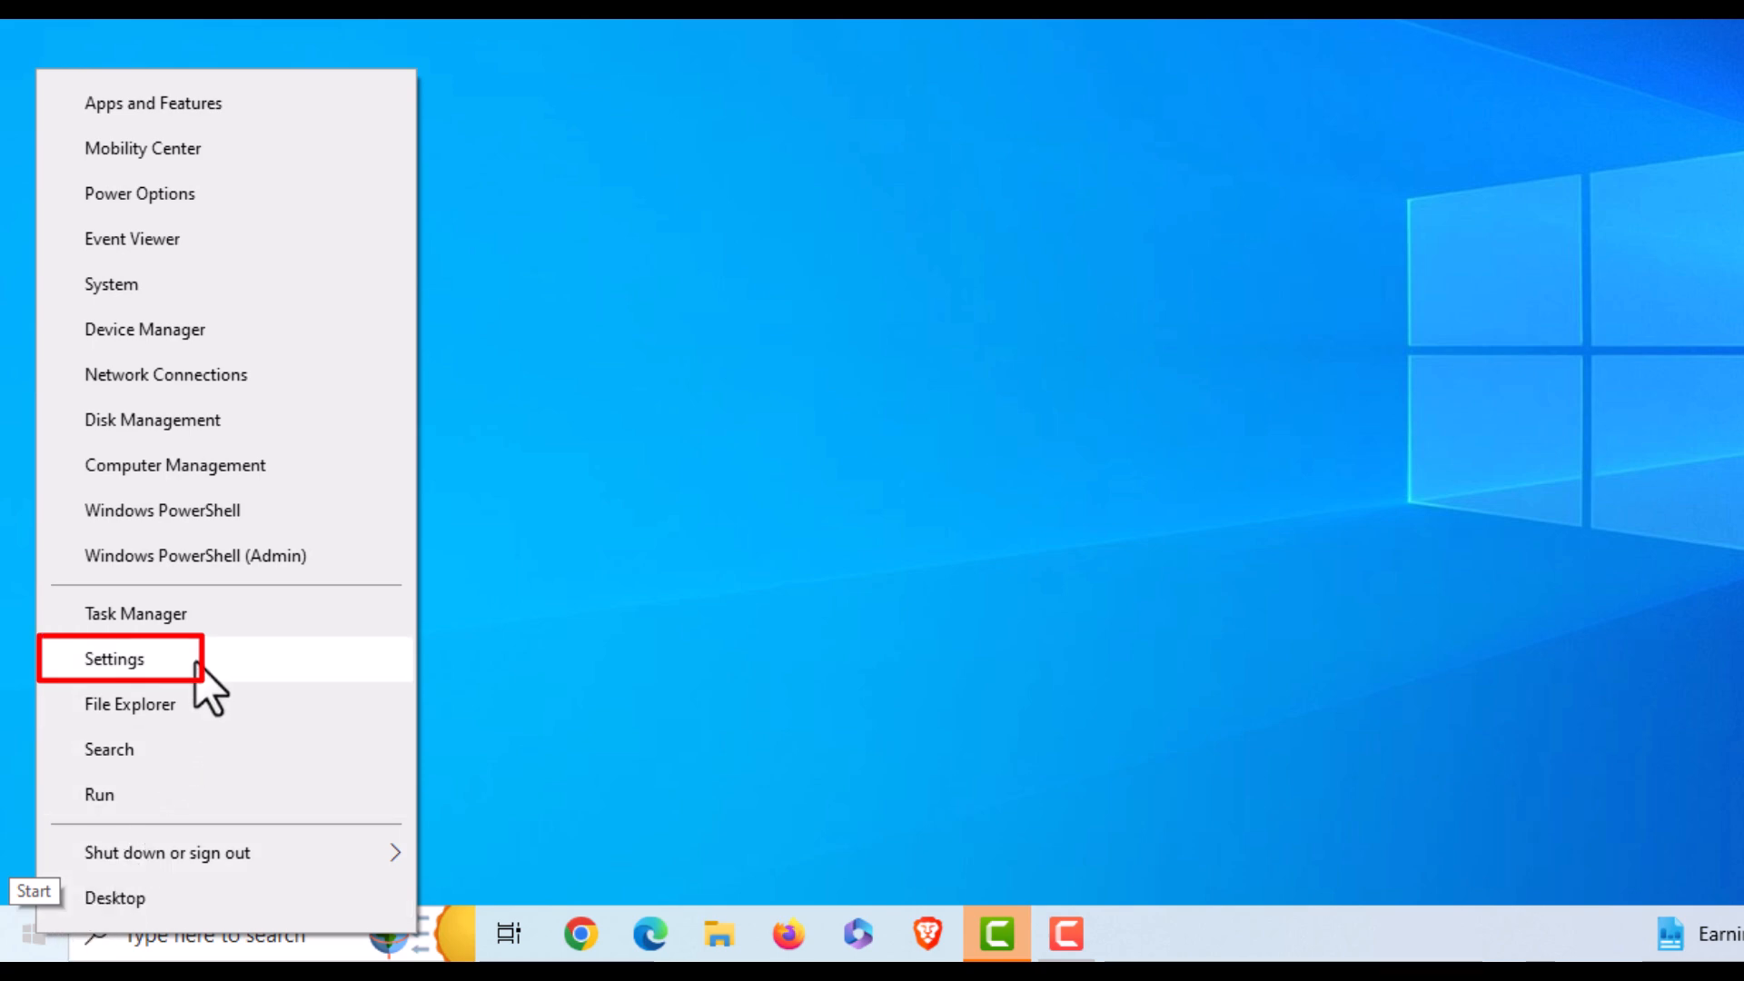
{"action": "left_click", "coordinate": [112, 658]}
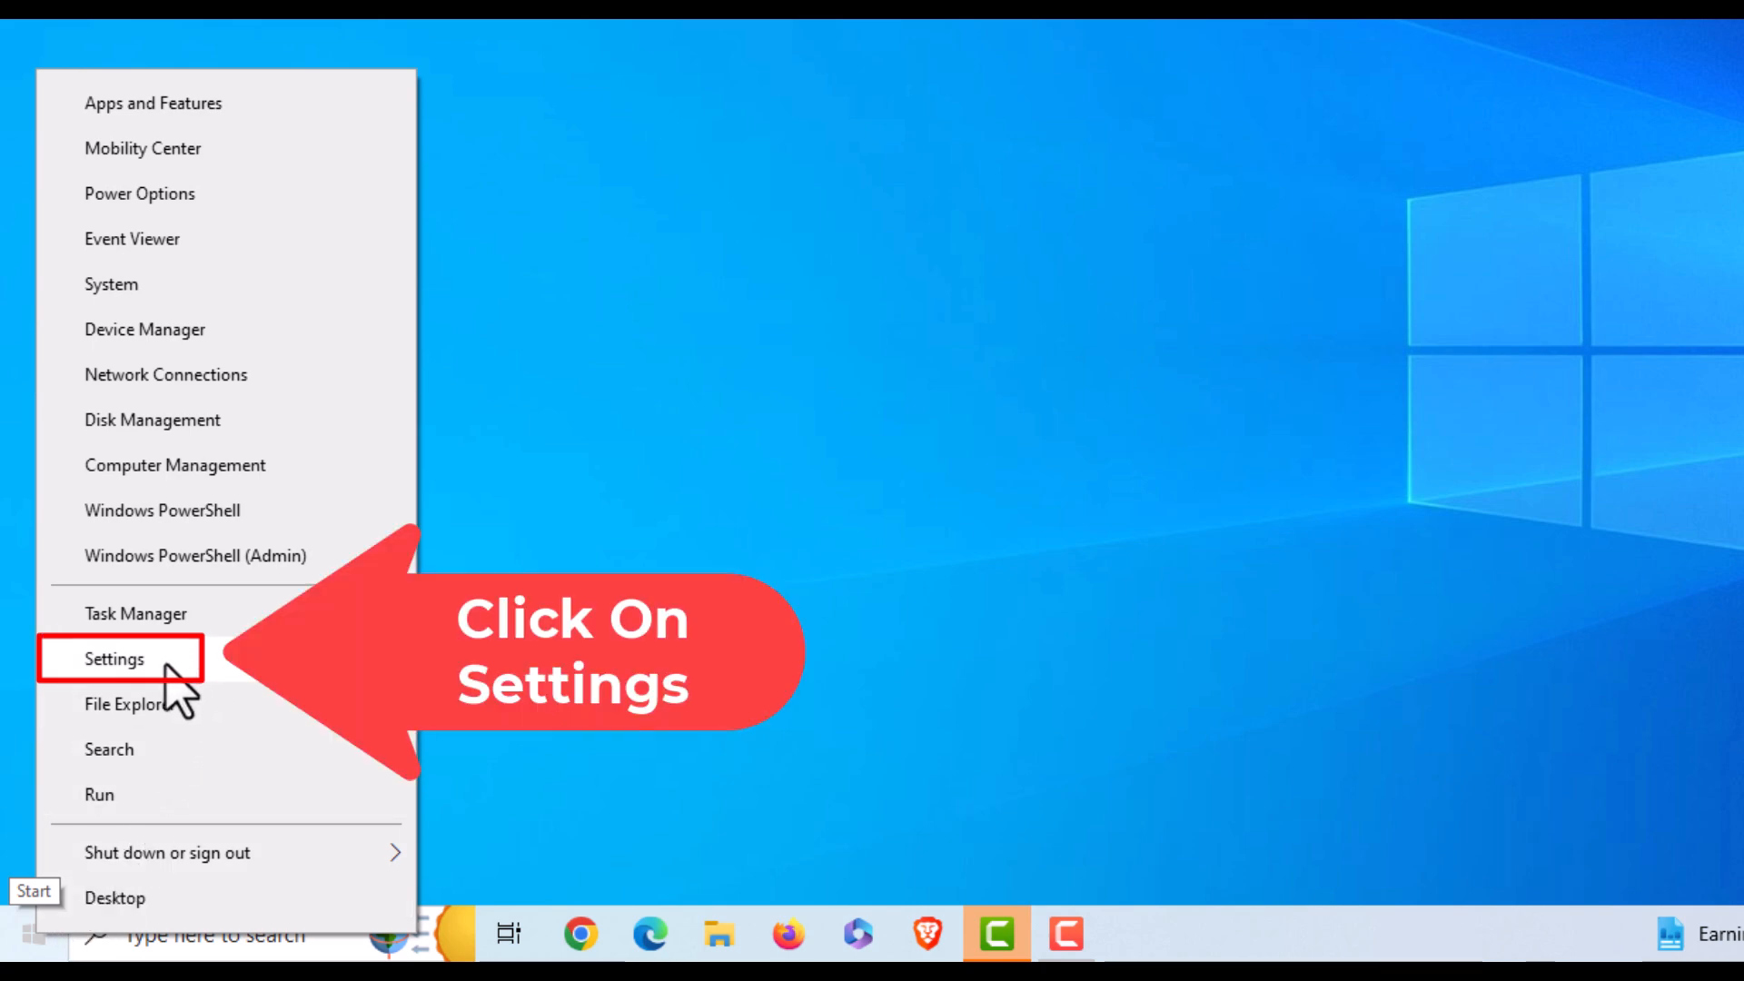
{"action": "left_click", "coordinate": [113, 657]}
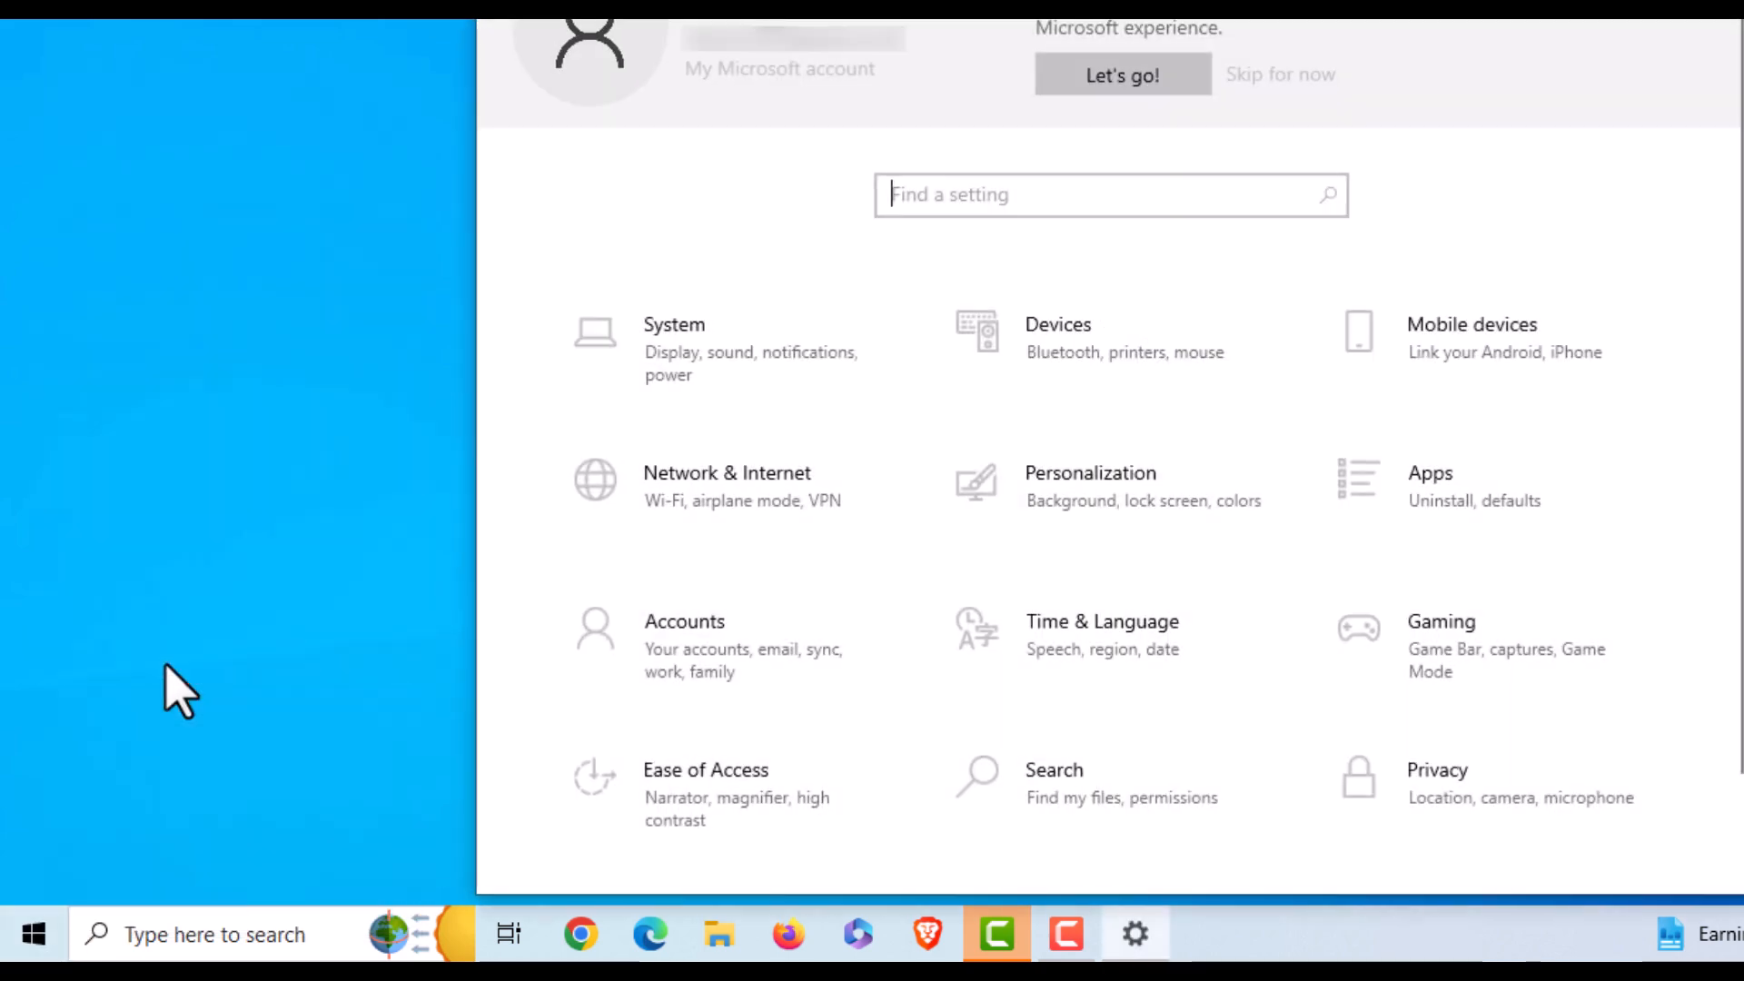
{"action": "mouse_move", "coordinate": [381, 744]}
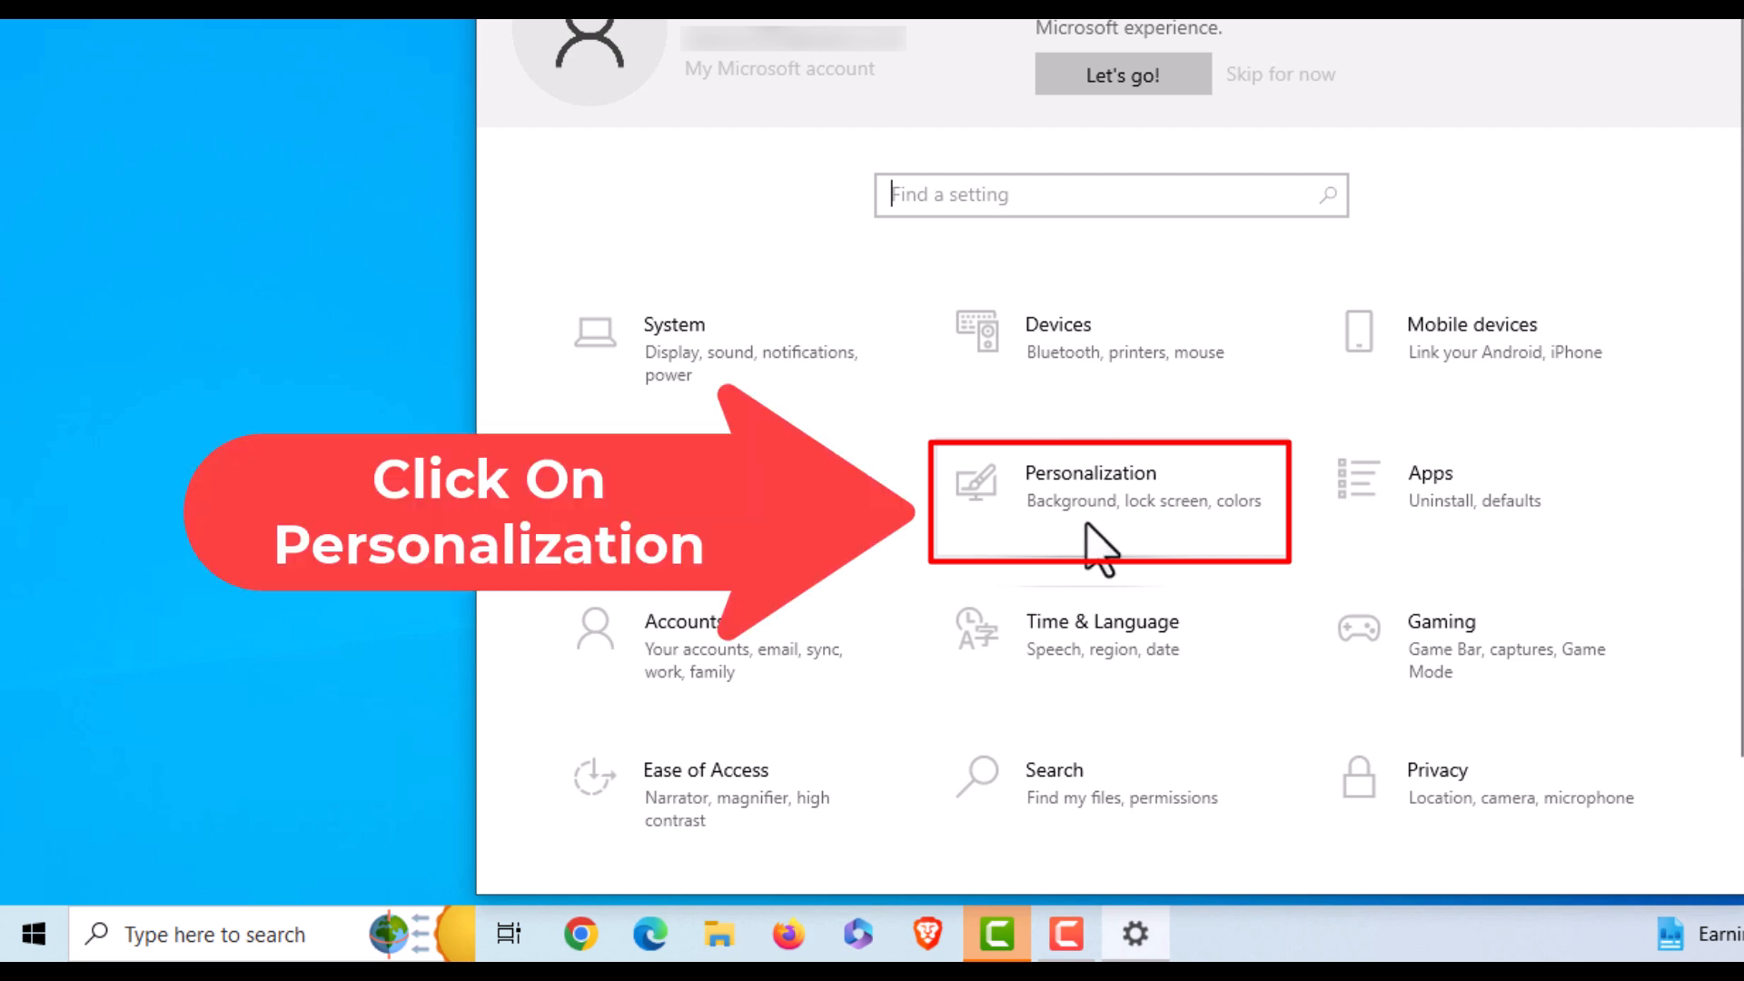
- Enter the Personalization category, landing on its Background page
{"action": "left_click", "coordinate": [1107, 501]}
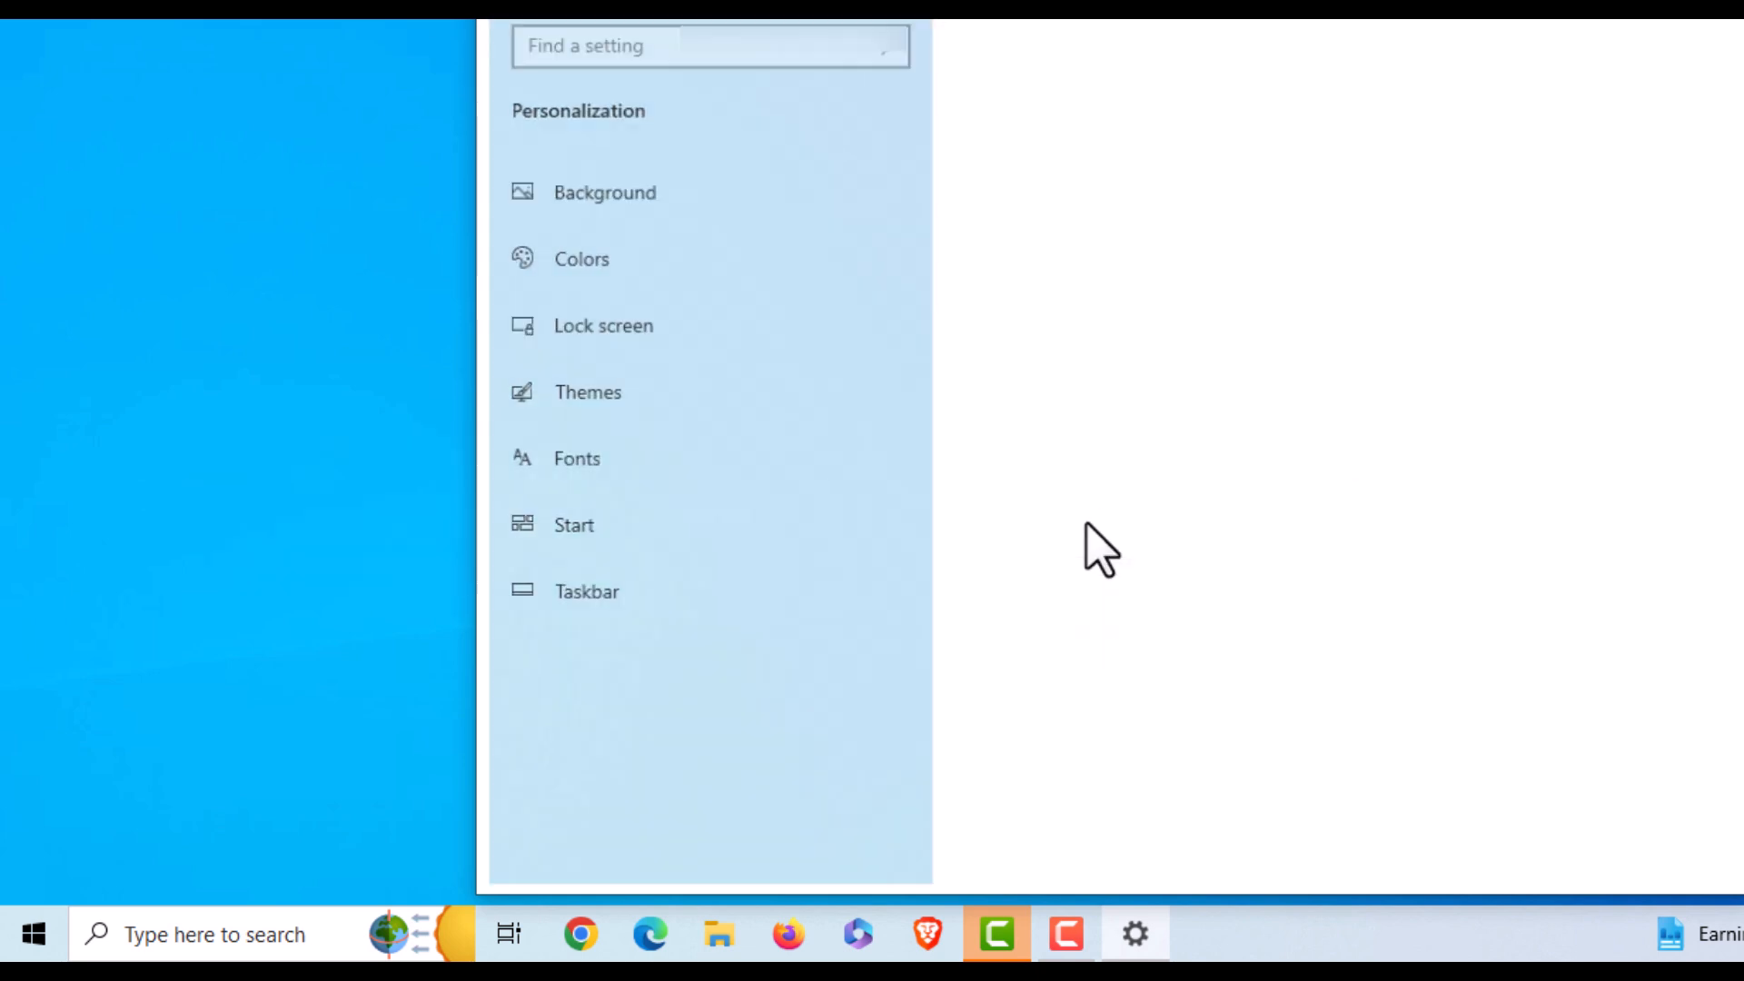
{"action": "left_click", "coordinate": [603, 191]}
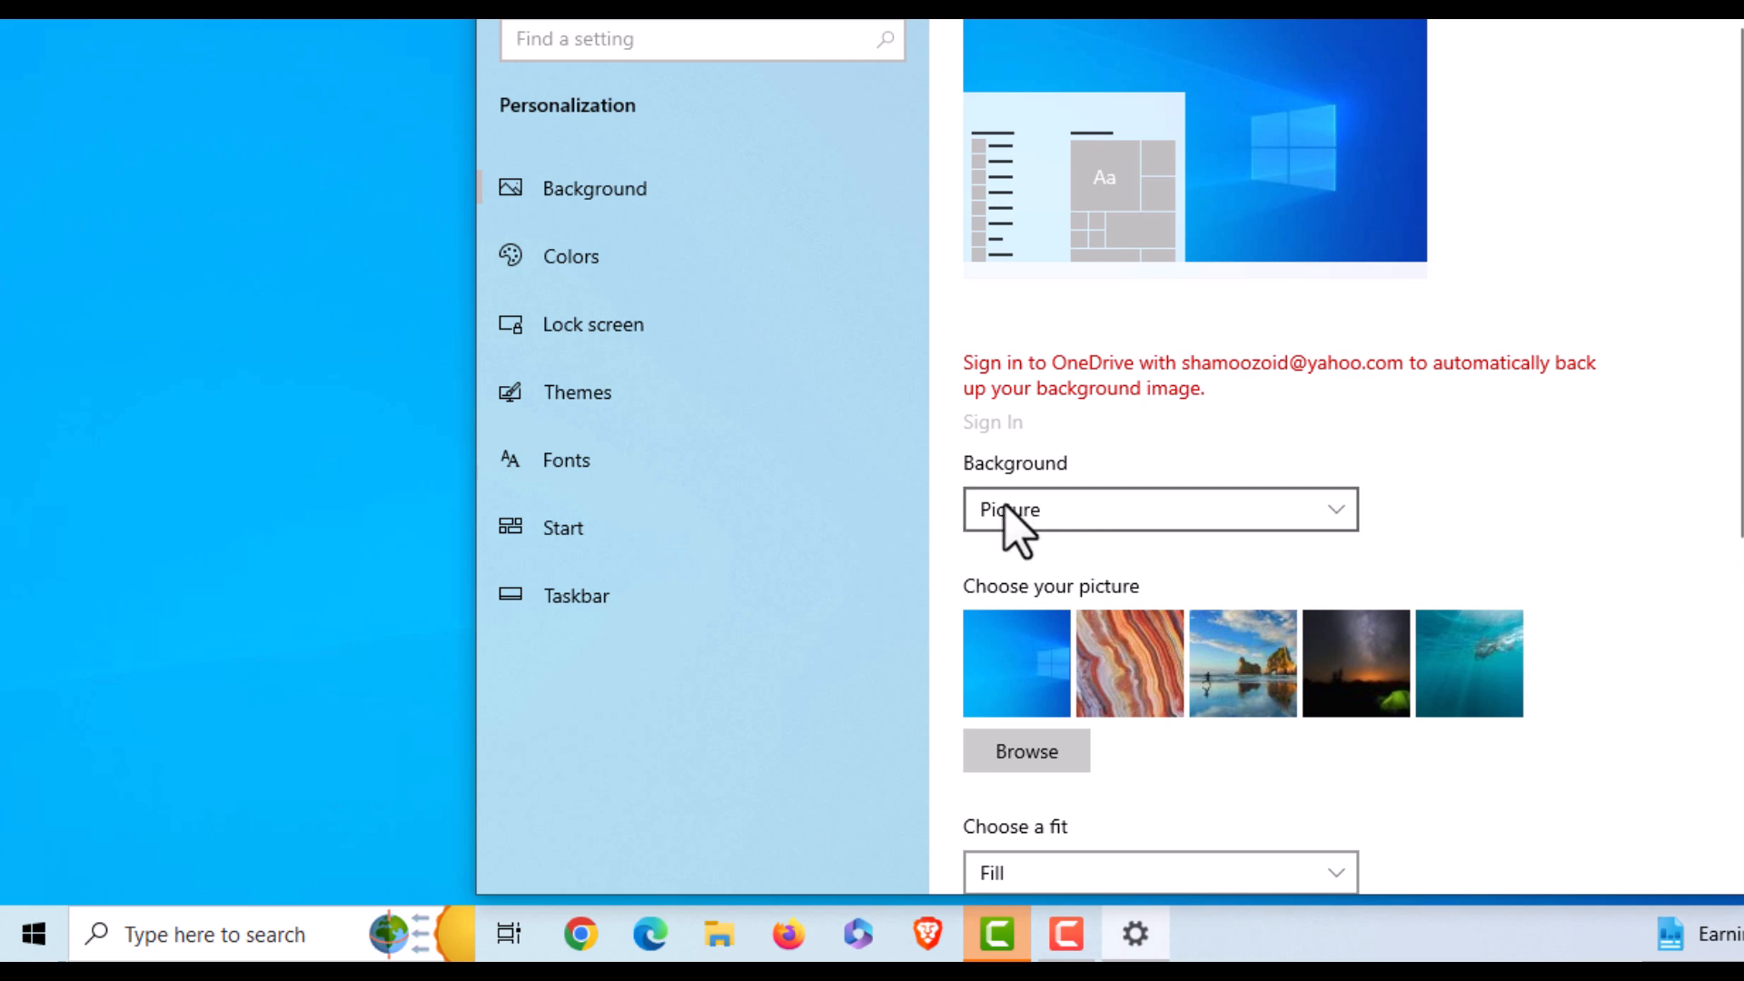
{"action": "mouse_move", "coordinate": [856, 403]}
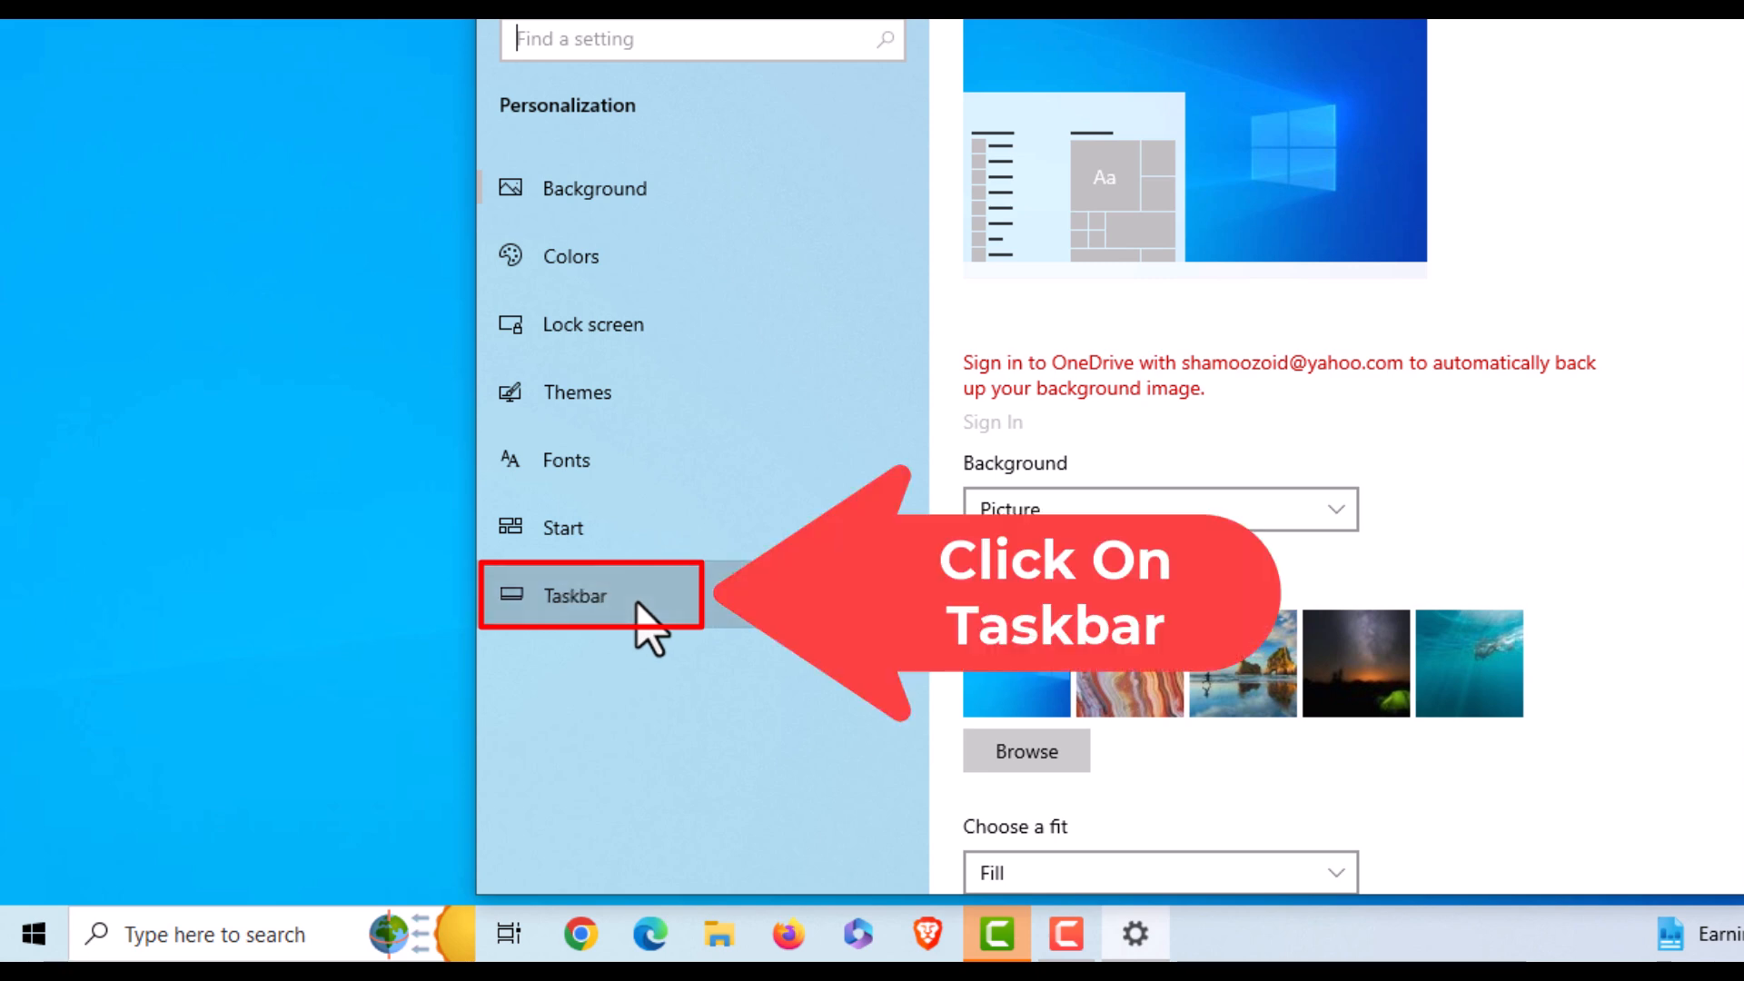
- Go to the Taskbar page and scroll to 'Taskbar location on screen' (currently Bottom)
{"action": "left_click", "coordinate": [576, 596]}
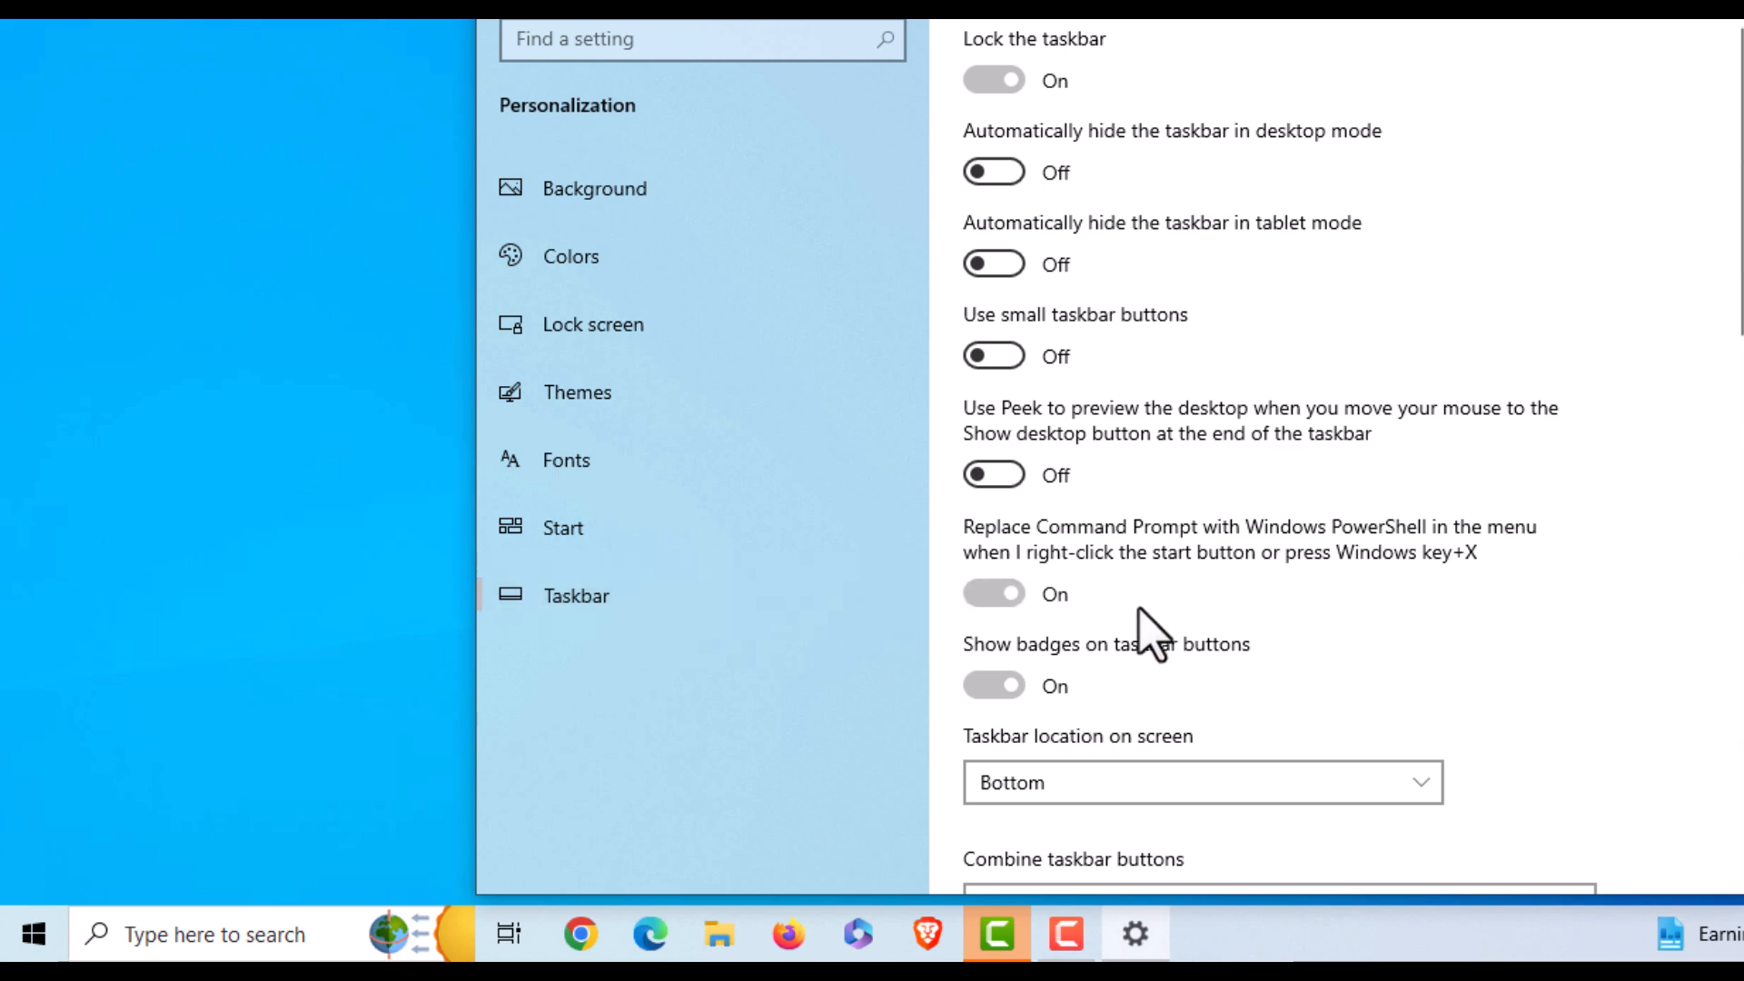
{"action": "scroll", "scroll_direction": "down", "scroll_amount": 3}
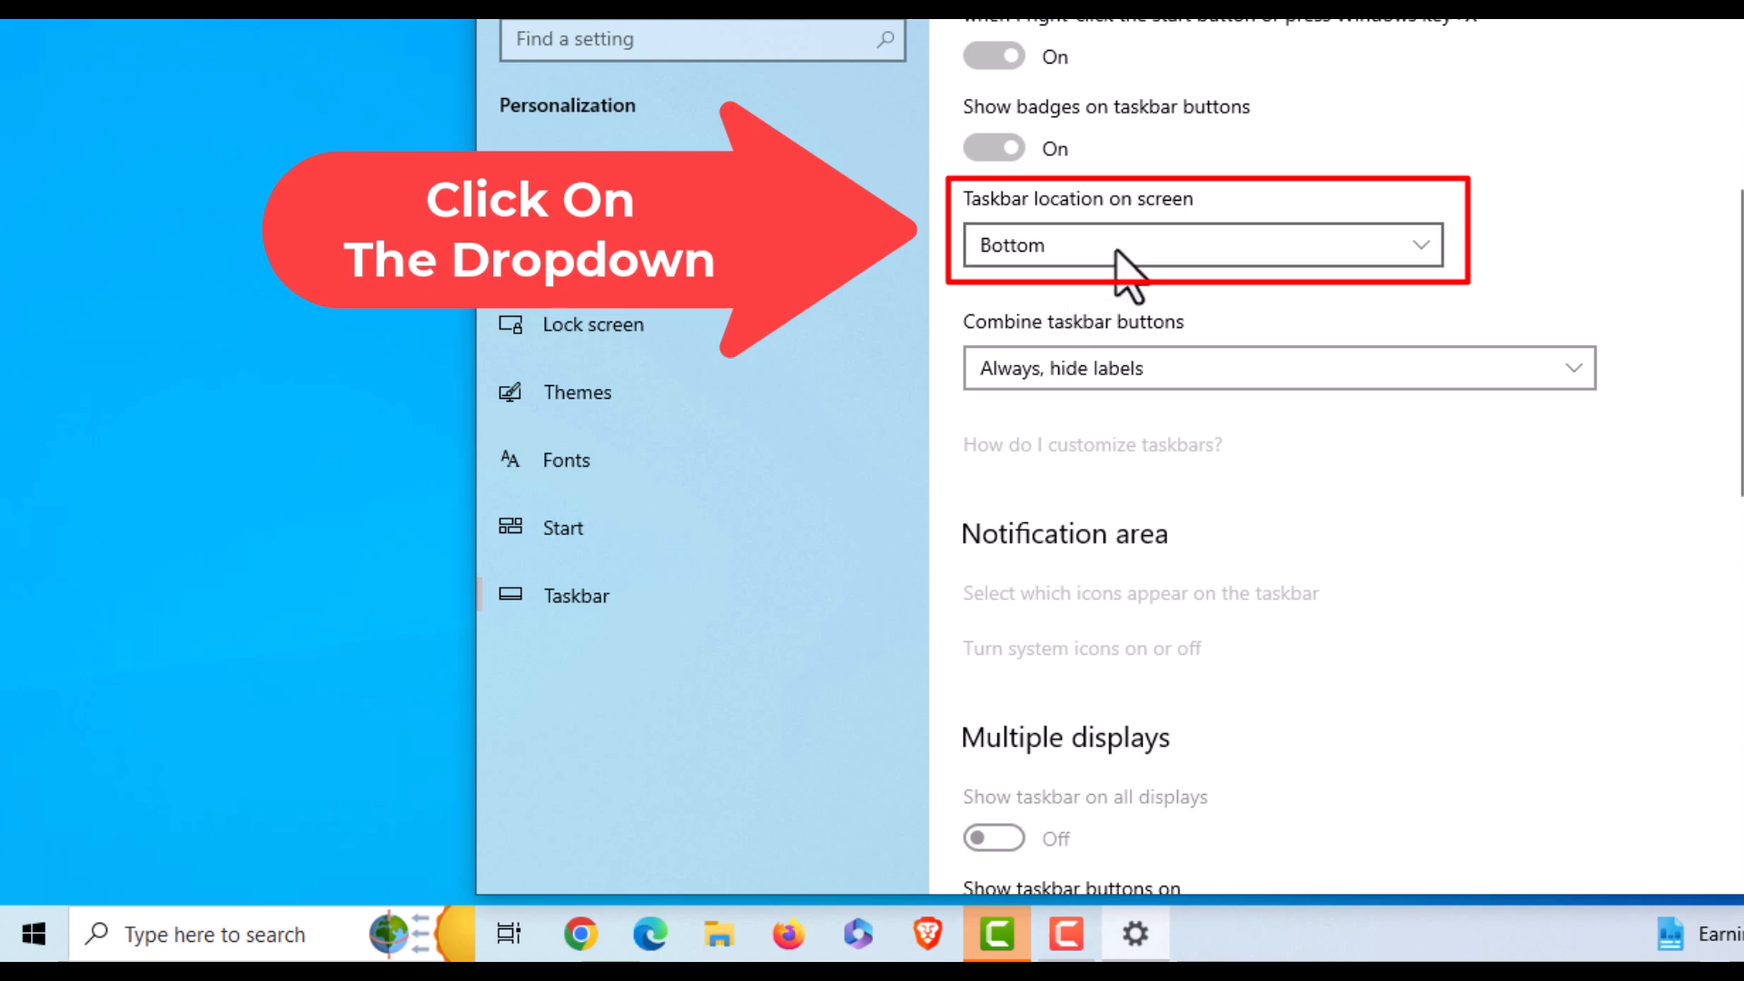
- Set 'Taskbar location on screen' to Right
{"action": "left_click", "coordinate": [1201, 246]}
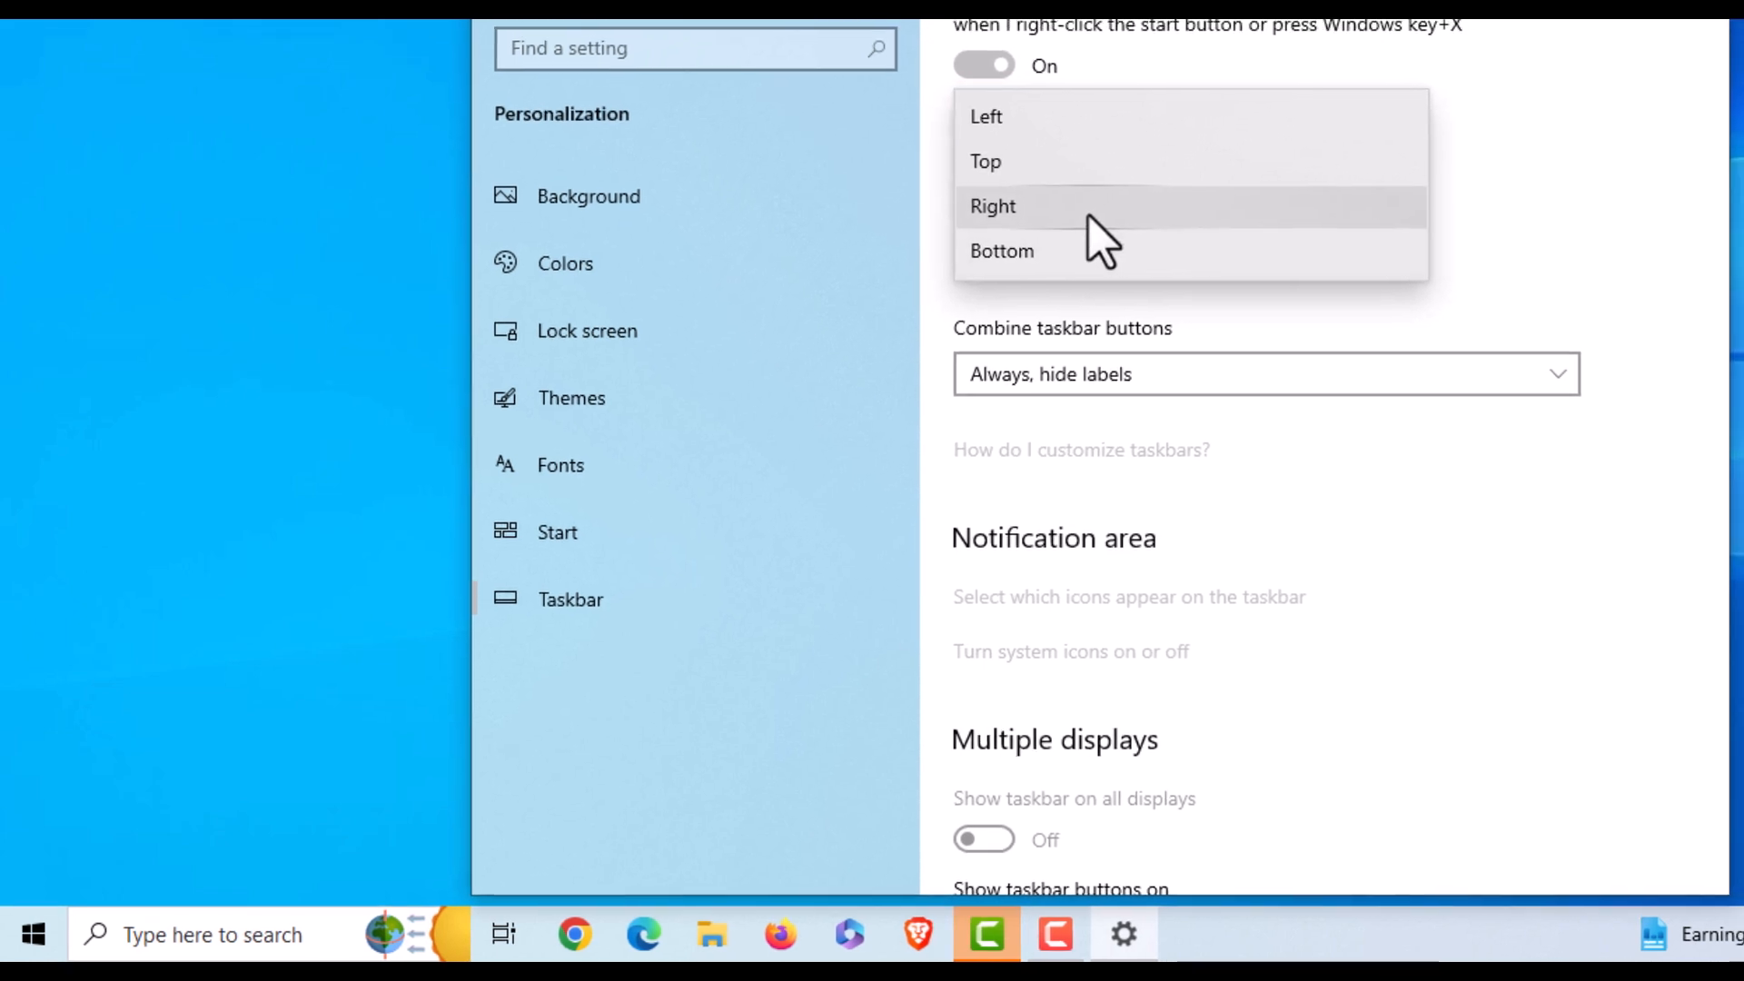
{"action": "left_click", "coordinate": [990, 205]}
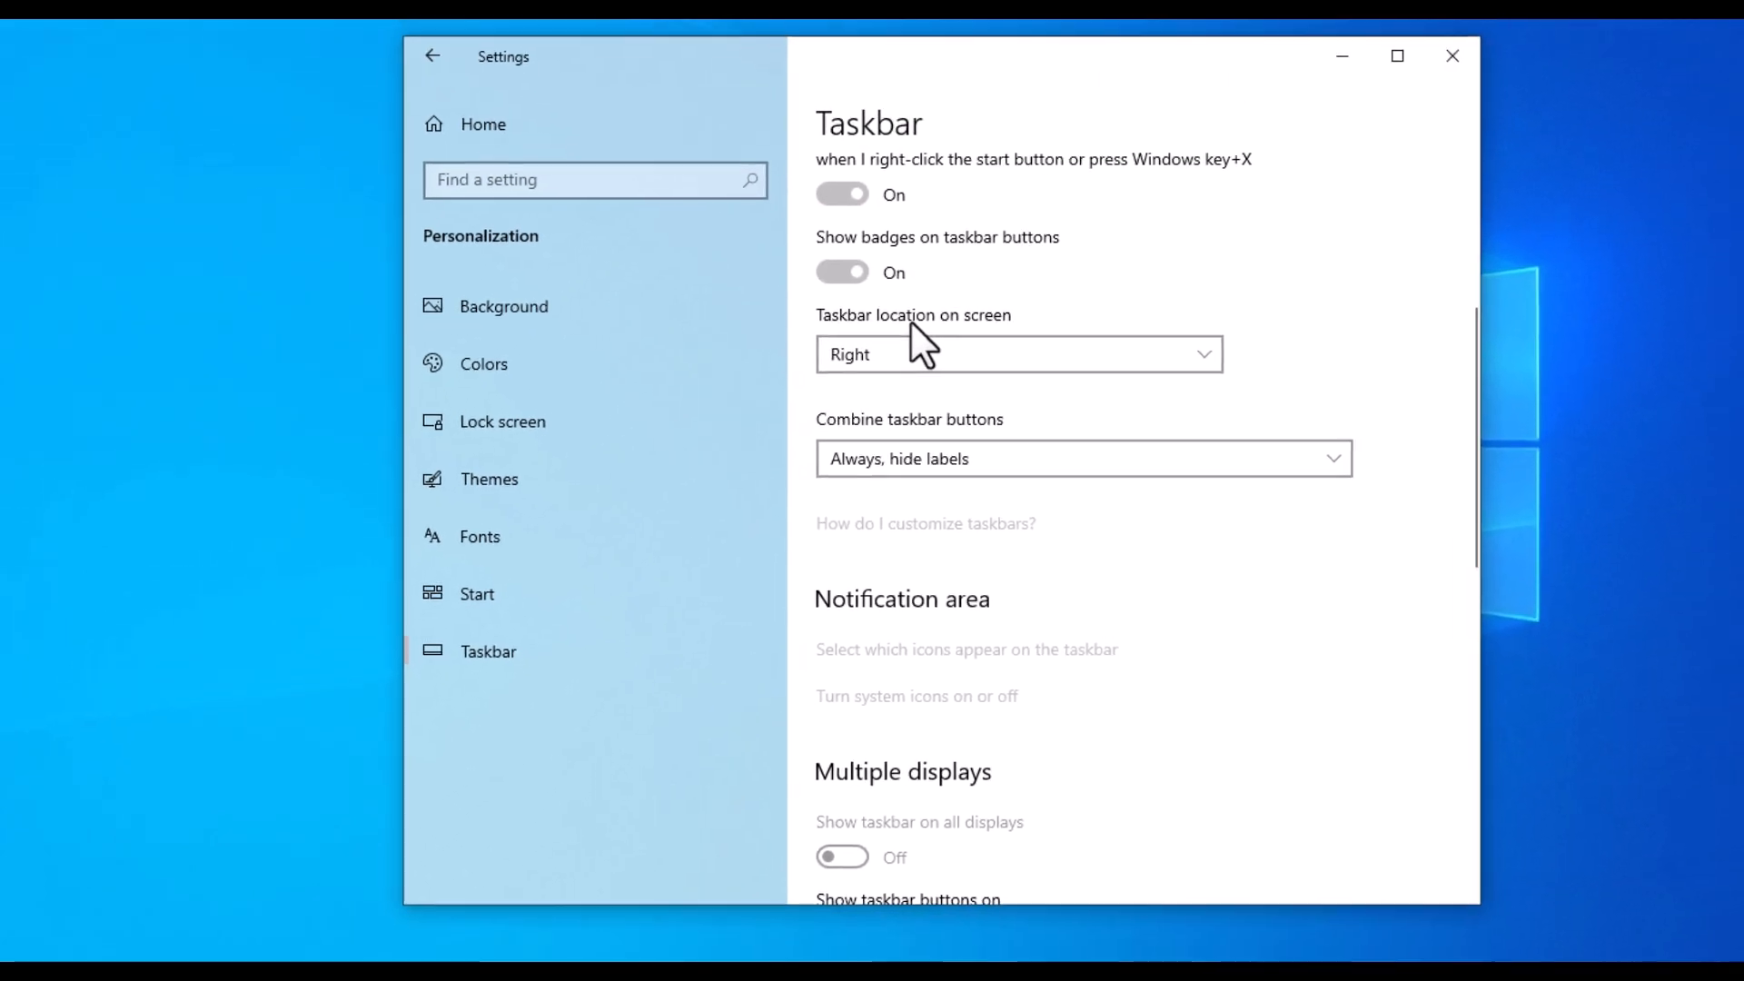